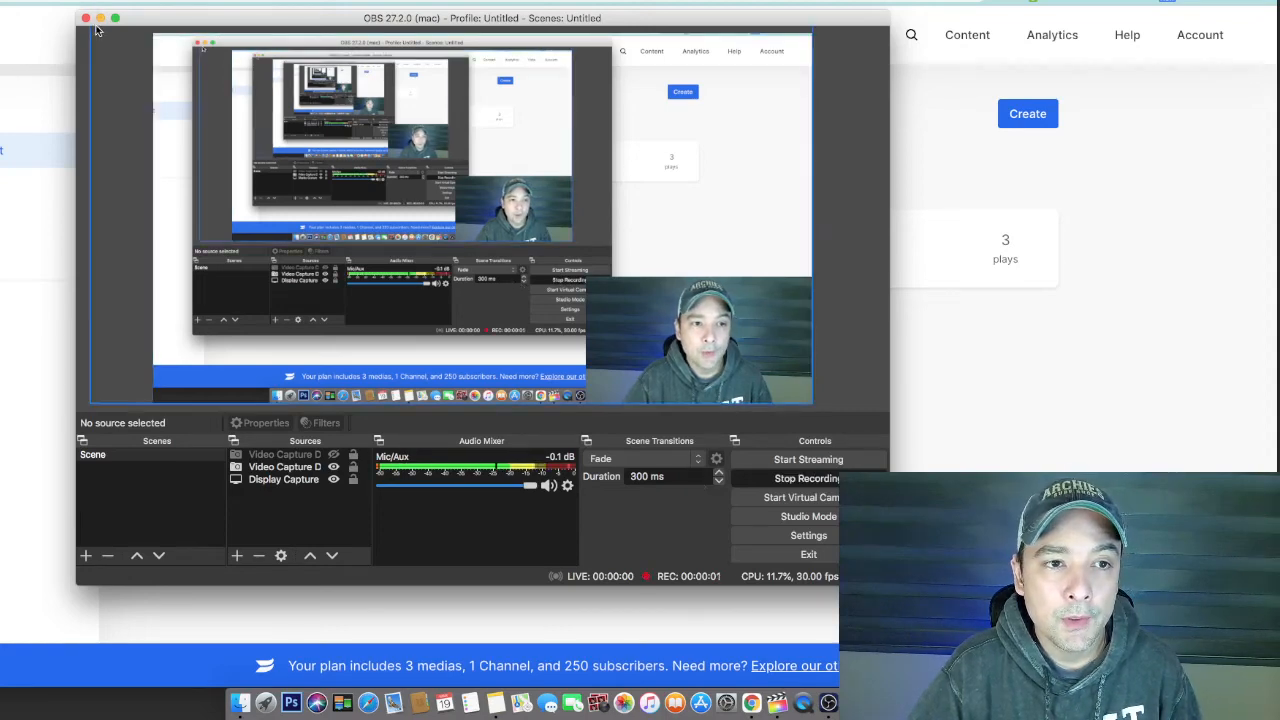
- Bring the Wistia All Content page forward, listing the Jesse's project
{"action": "left_click", "coordinate": [86, 18]}
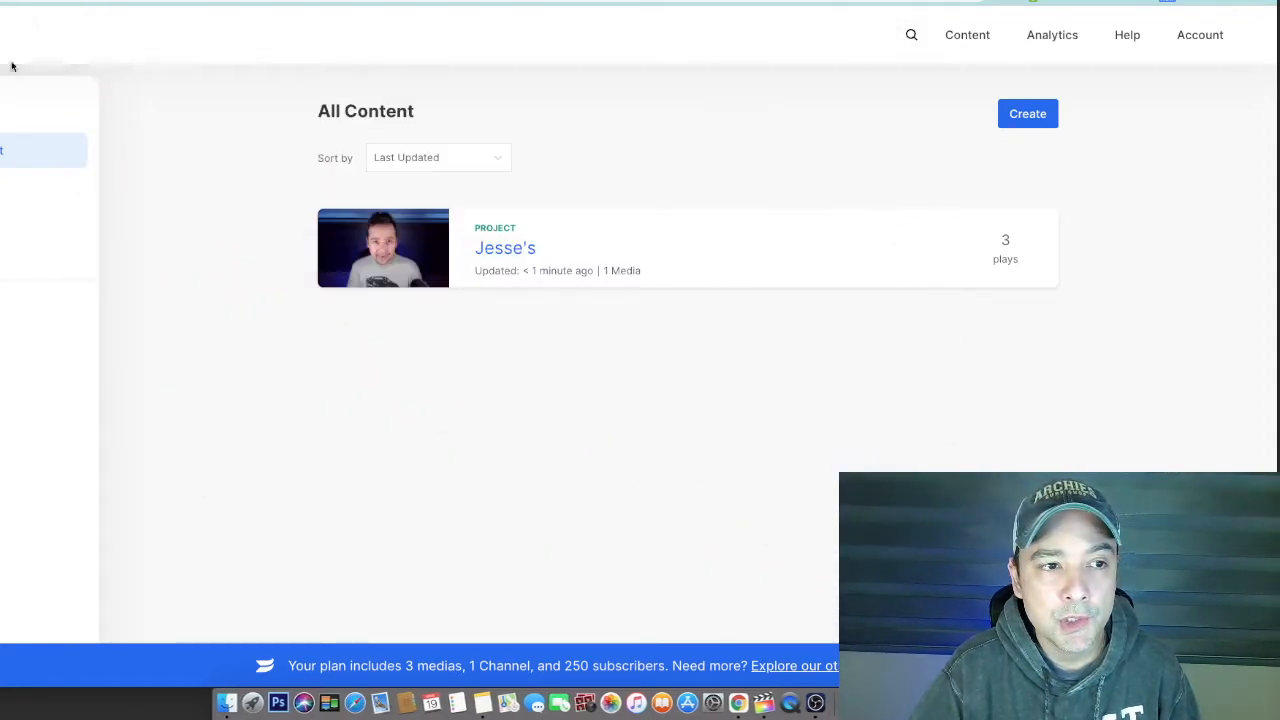
{"action": "mouse_move", "coordinate": [696, 192]}
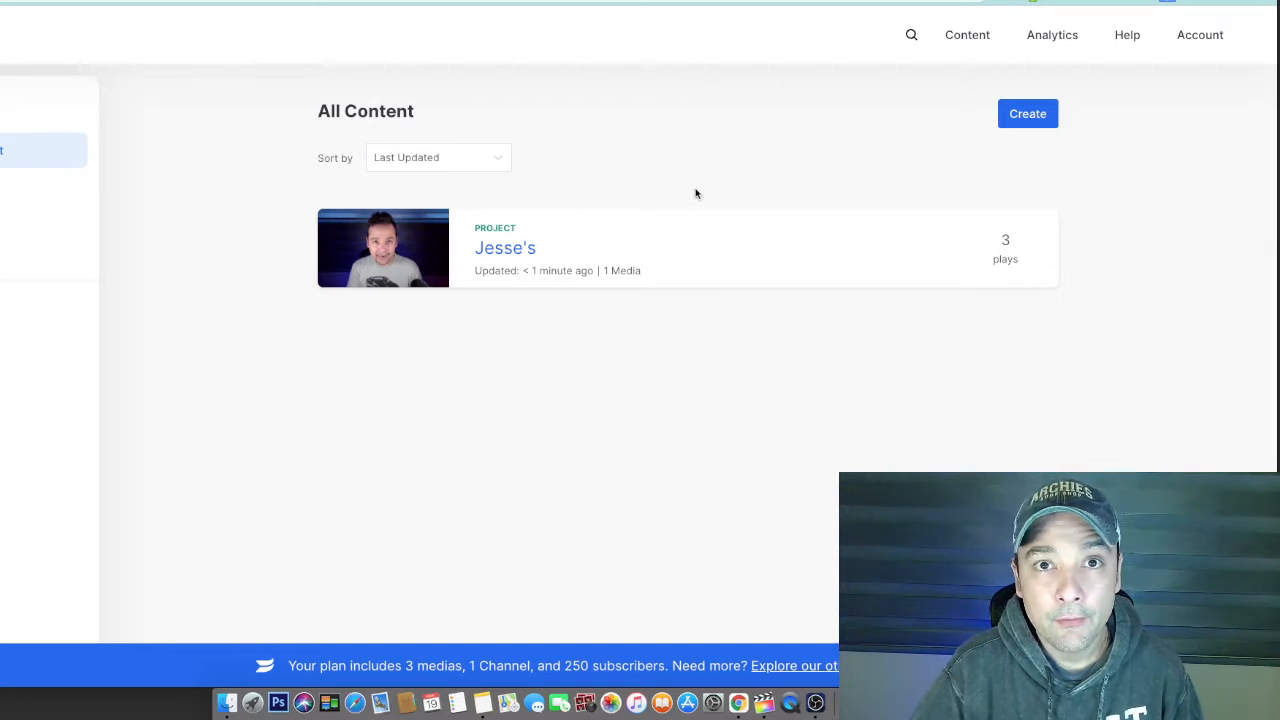
{"action": "mouse_move", "coordinate": [876, 108]}
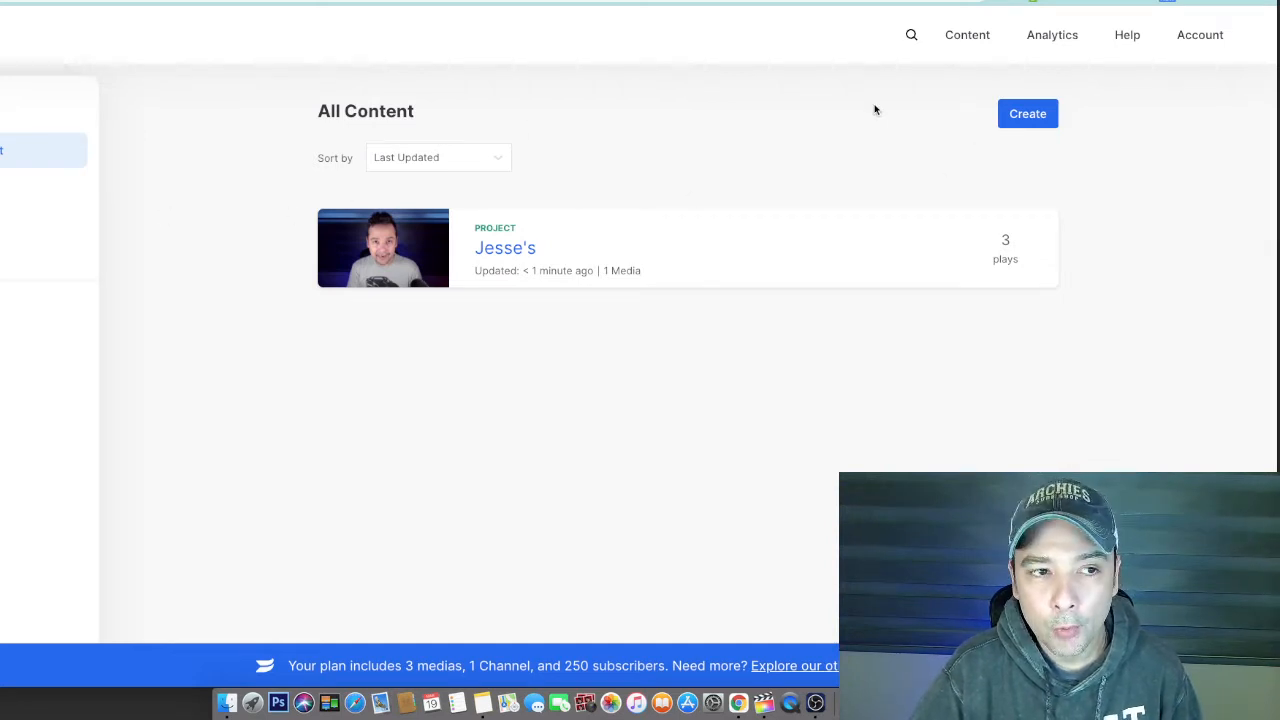
{"action": "mouse_move", "coordinate": [508, 276]}
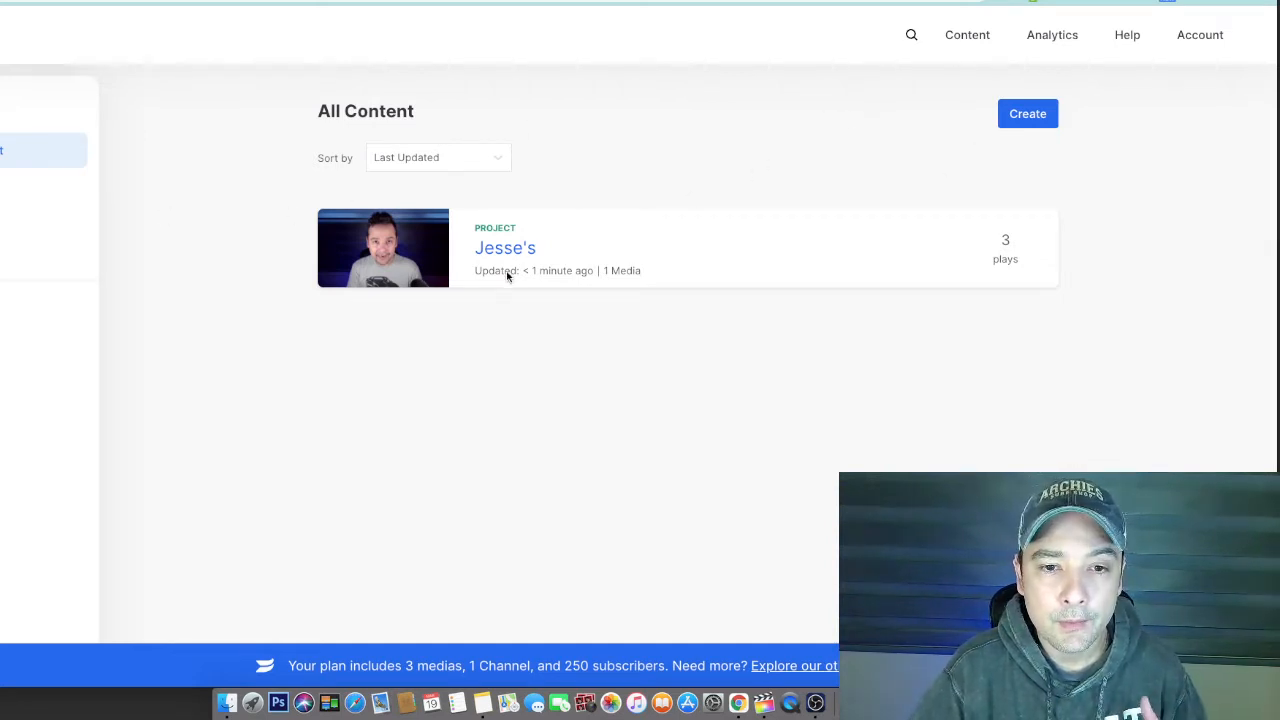
{"action": "mouse_move", "coordinate": [188, 318]}
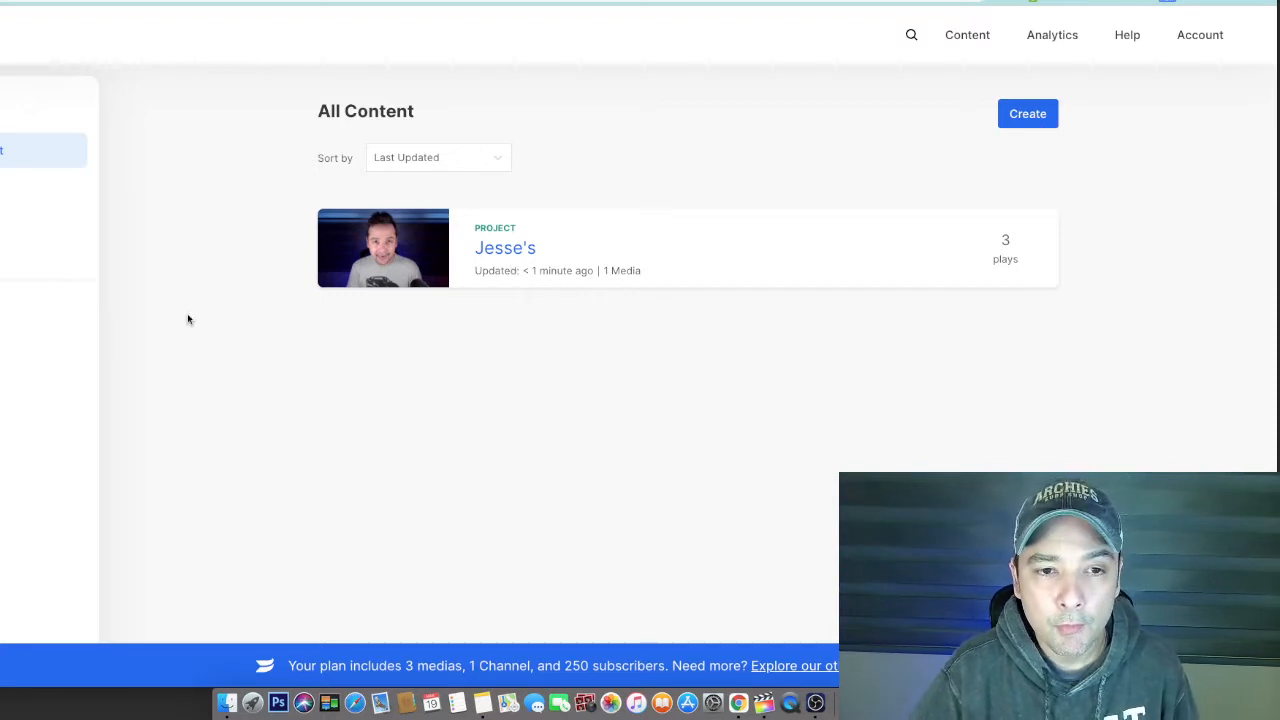
{"action": "mouse_move", "coordinate": [432, 300]}
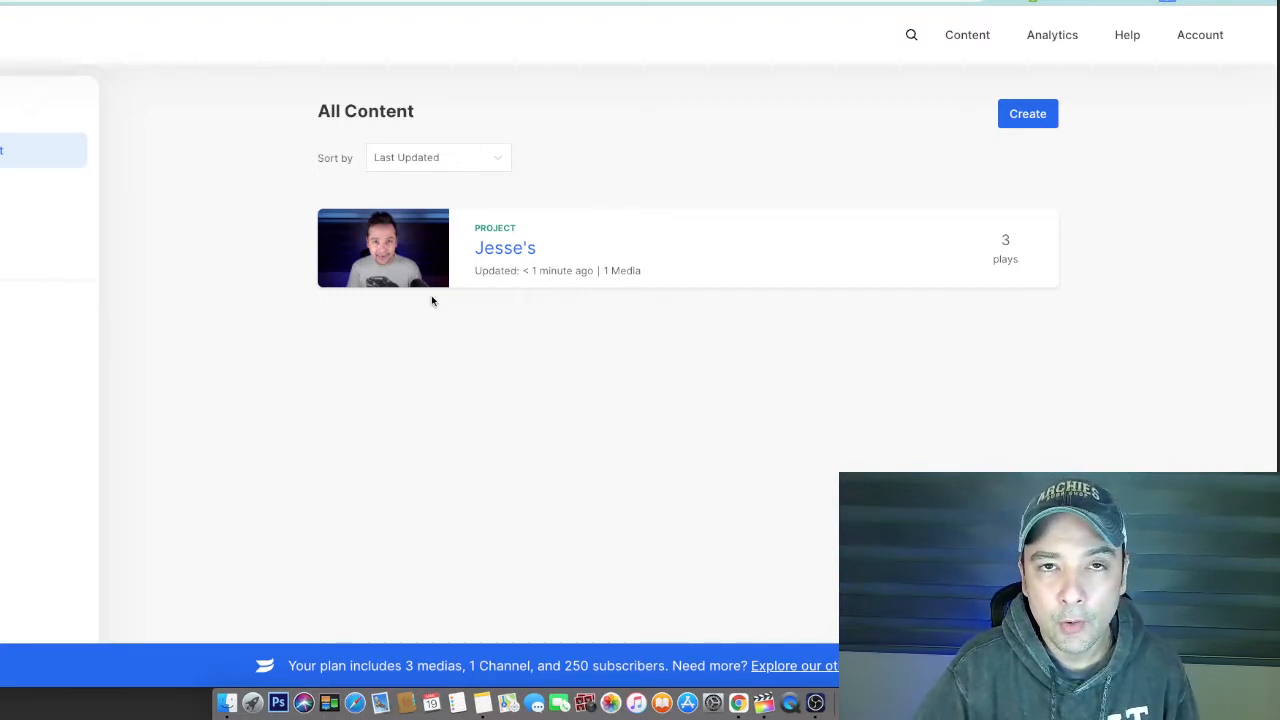
{"action": "mouse_move", "coordinate": [652, 266]}
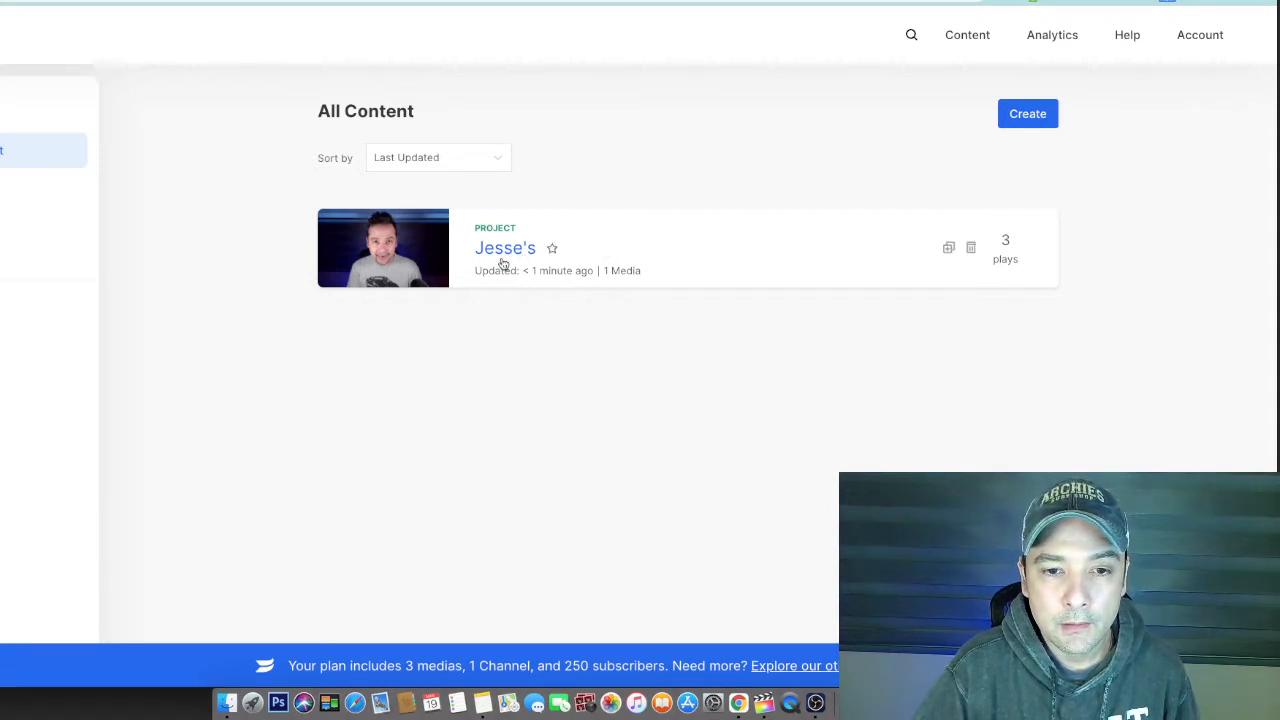
{"action": "mouse_move", "coordinate": [504, 248]}
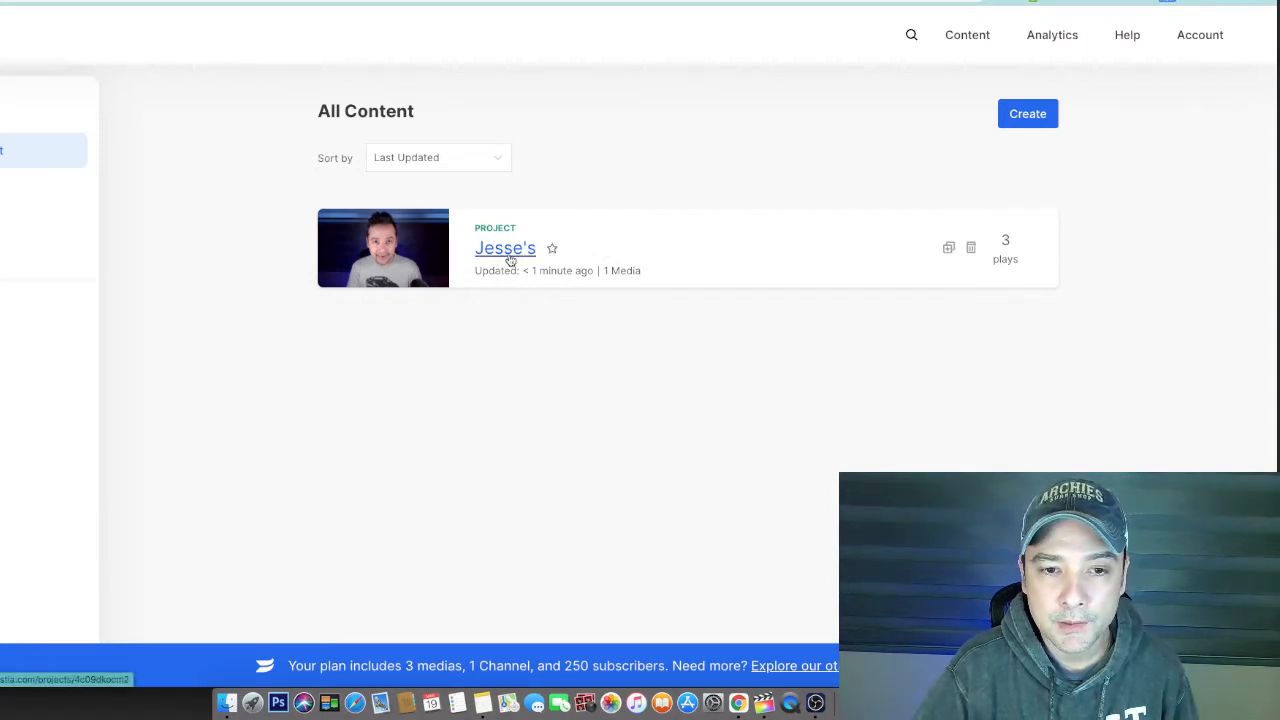
- Open the Jesse's project showing its single 3:08 video "3d4FR…"
{"action": "left_click", "coordinate": [504, 248]}
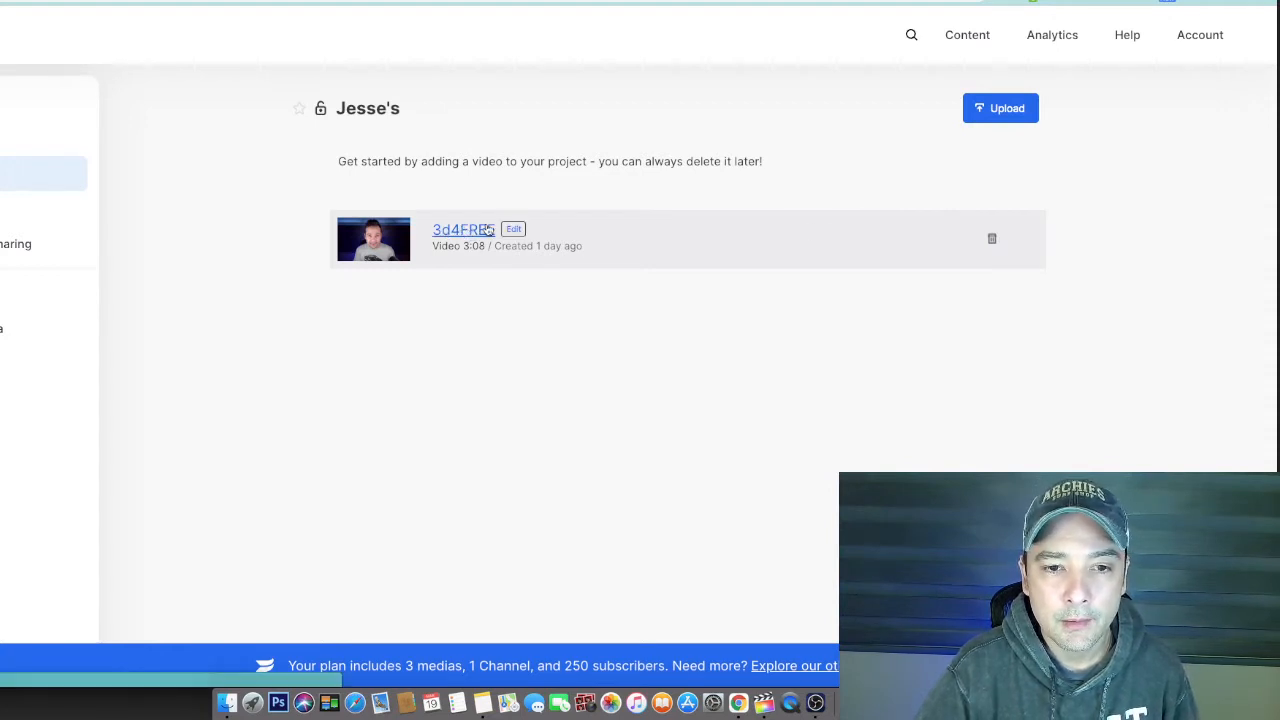
- Open the 3d4FREE video's media page, leaving the Customize options
{"action": "left_click", "coordinate": [462, 228]}
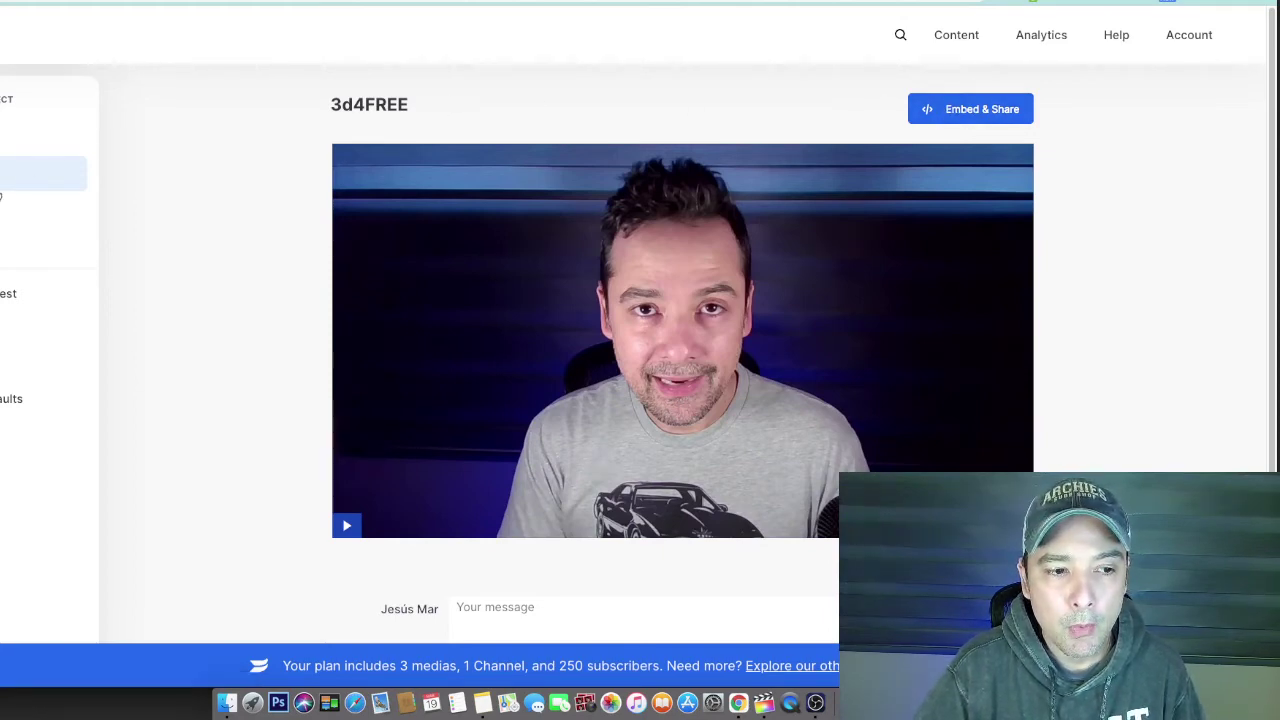
{"action": "mouse_move", "coordinate": [1070, 84]}
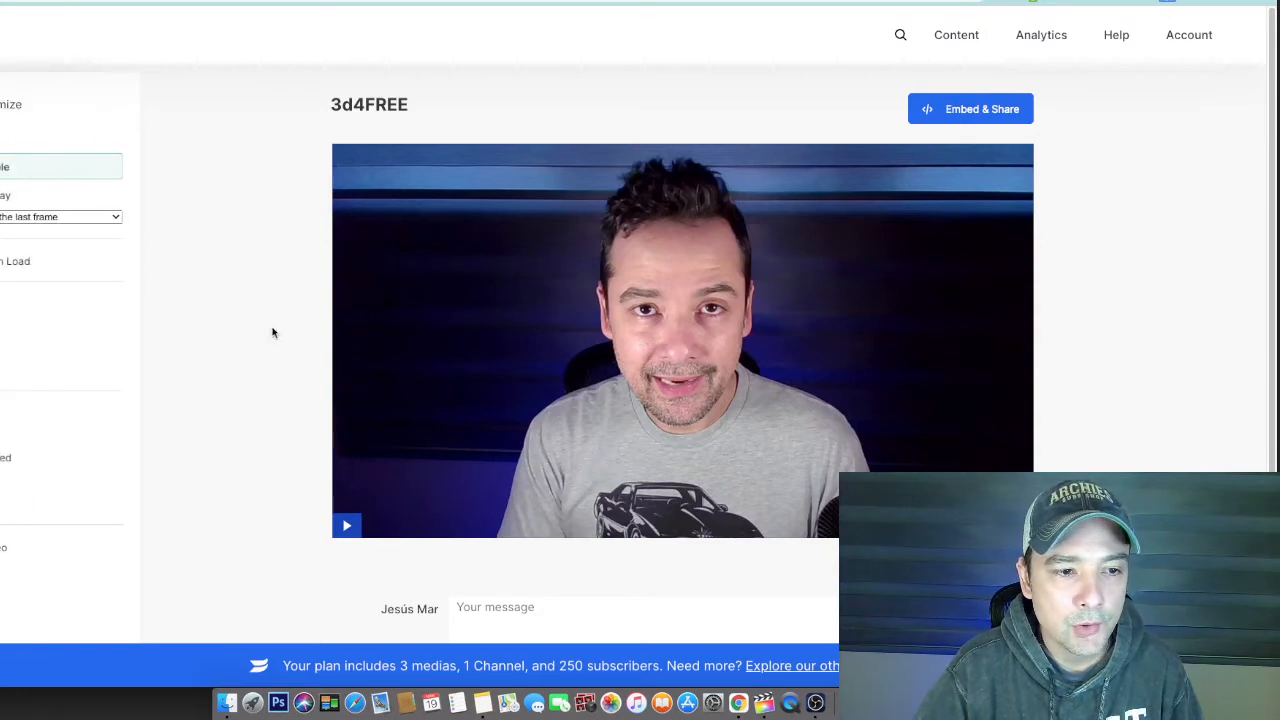
{"action": "mouse_move", "coordinate": [432, 278]}
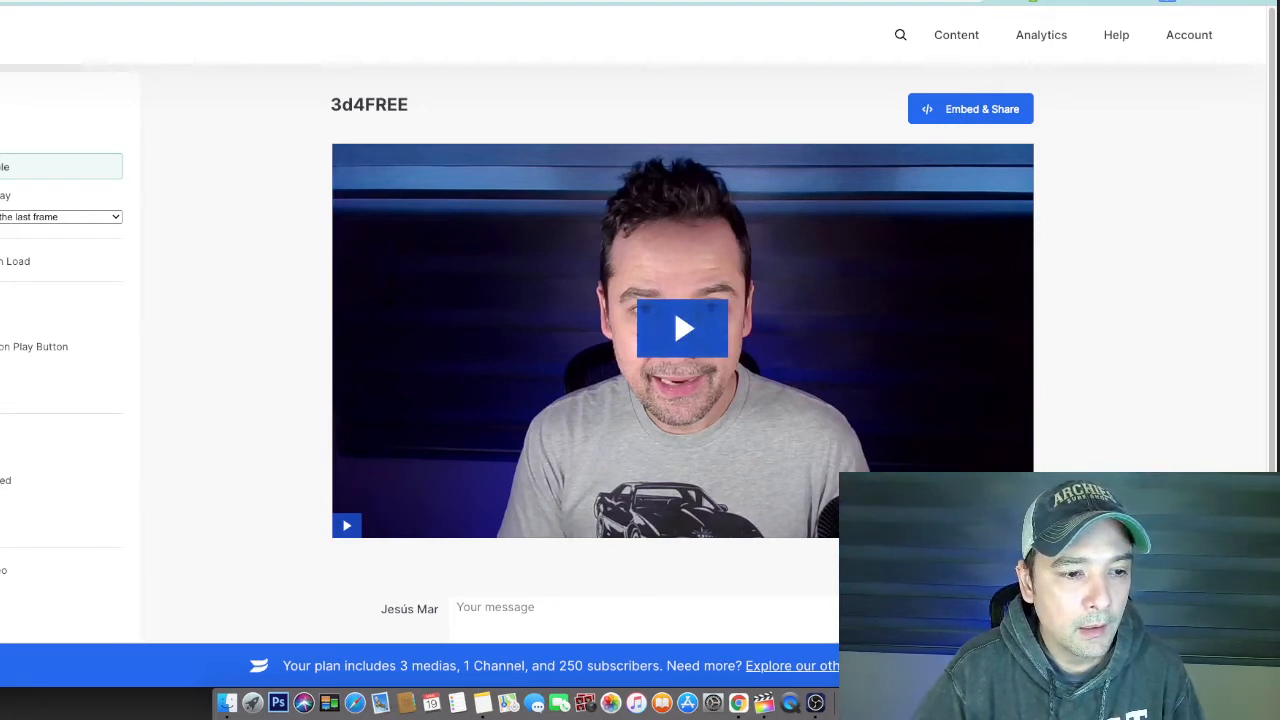
{"action": "left_click", "coordinate": [684, 328]}
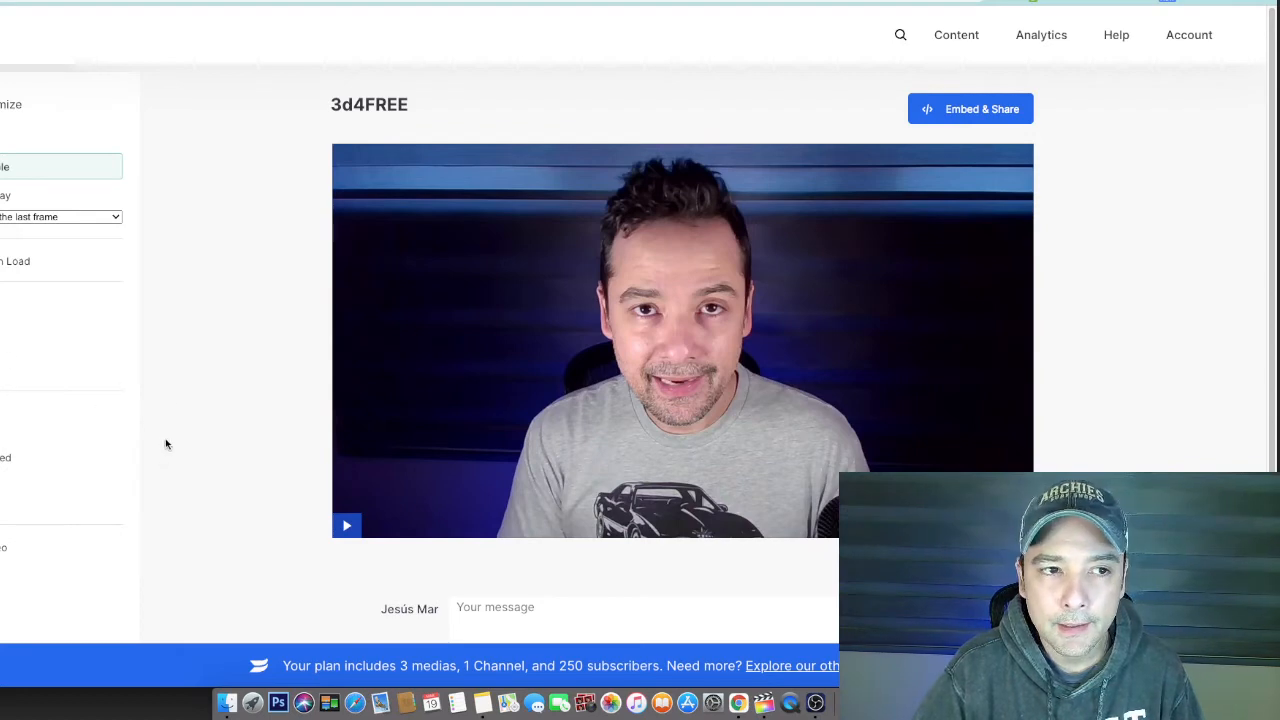
{"action": "mouse_move", "coordinate": [1016, 104]}
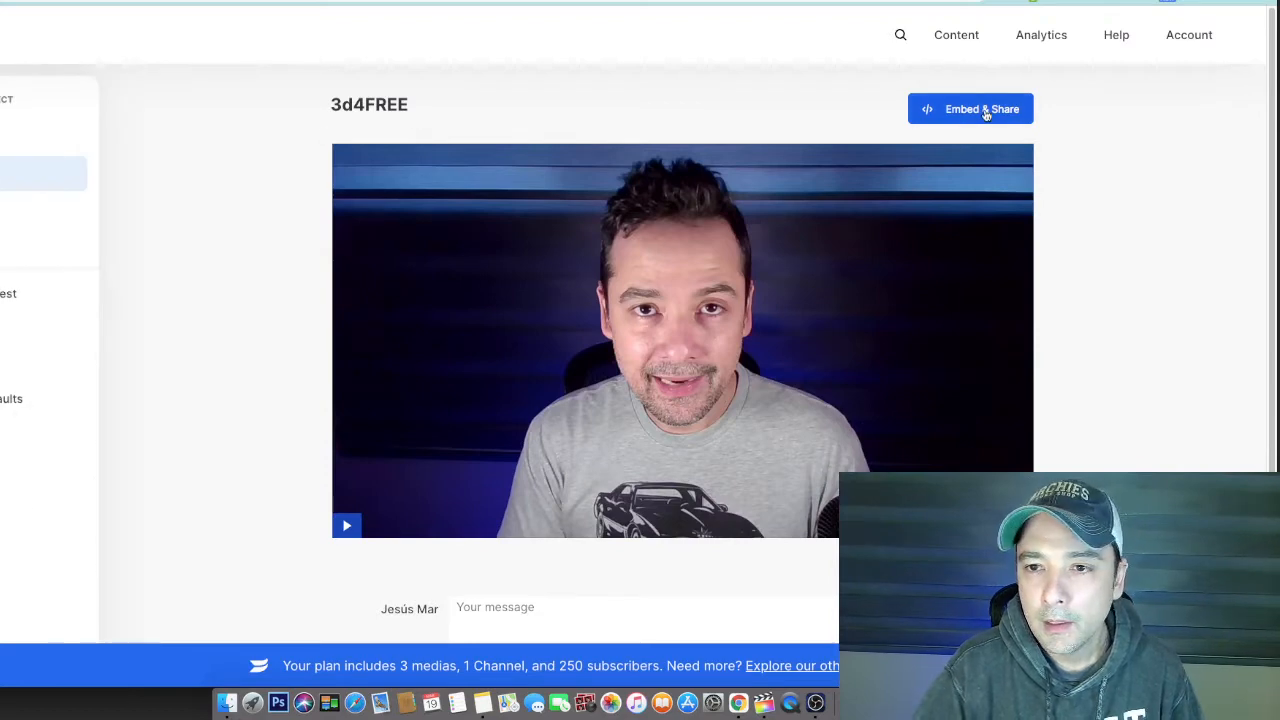
- Copy the Inline Embed code from the video's Embed & Share options
{"action": "left_click", "coordinate": [970, 108]}
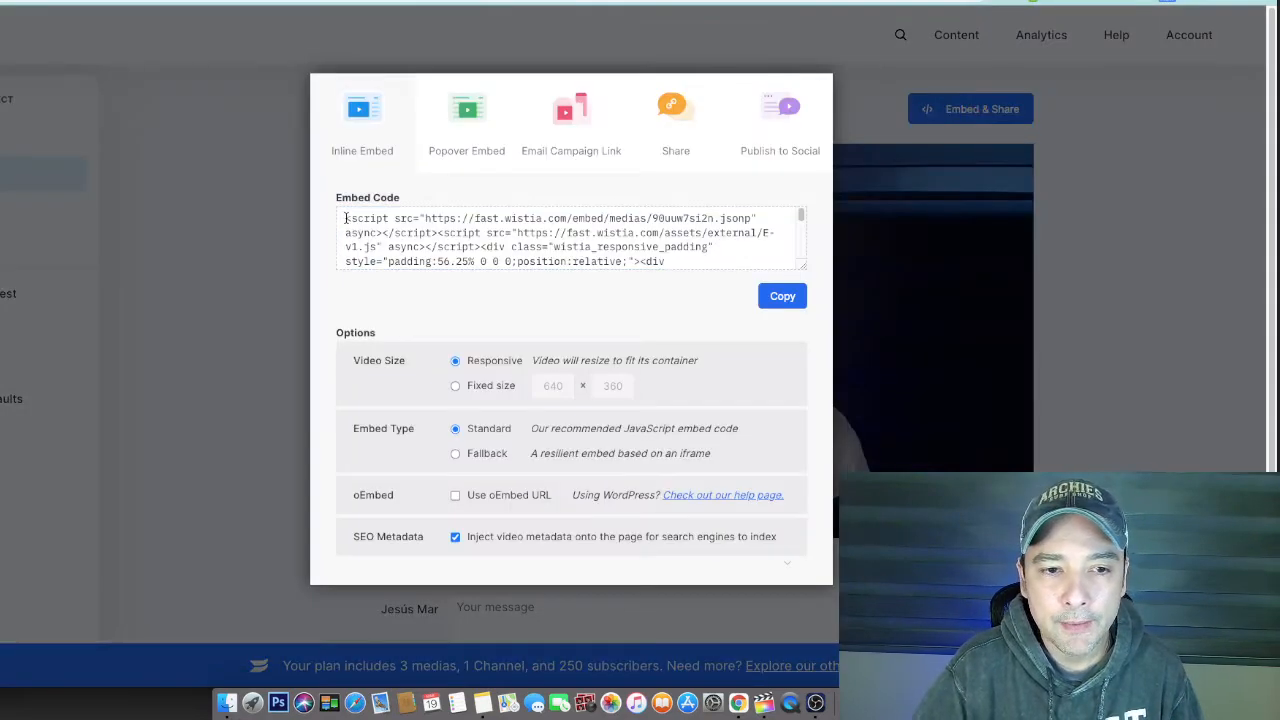
{"action": "left_click", "coordinate": [782, 296]}
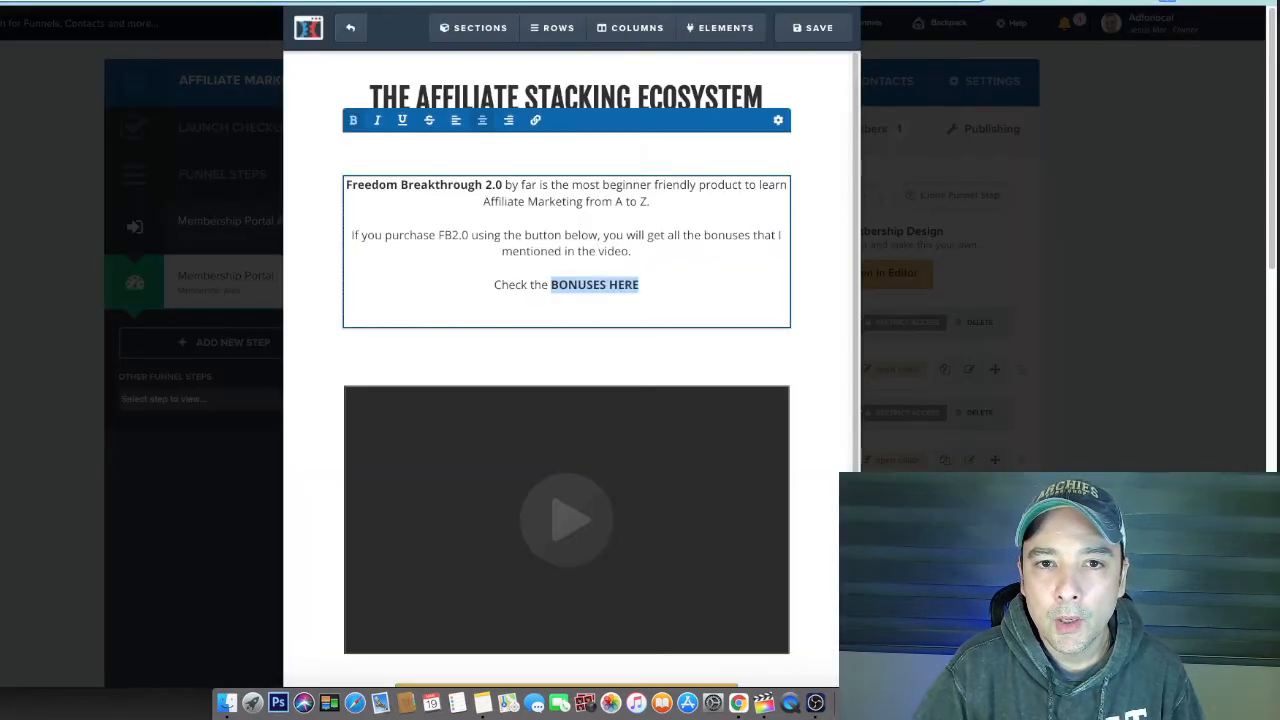
{"action": "mouse_move", "coordinate": [812, 28]}
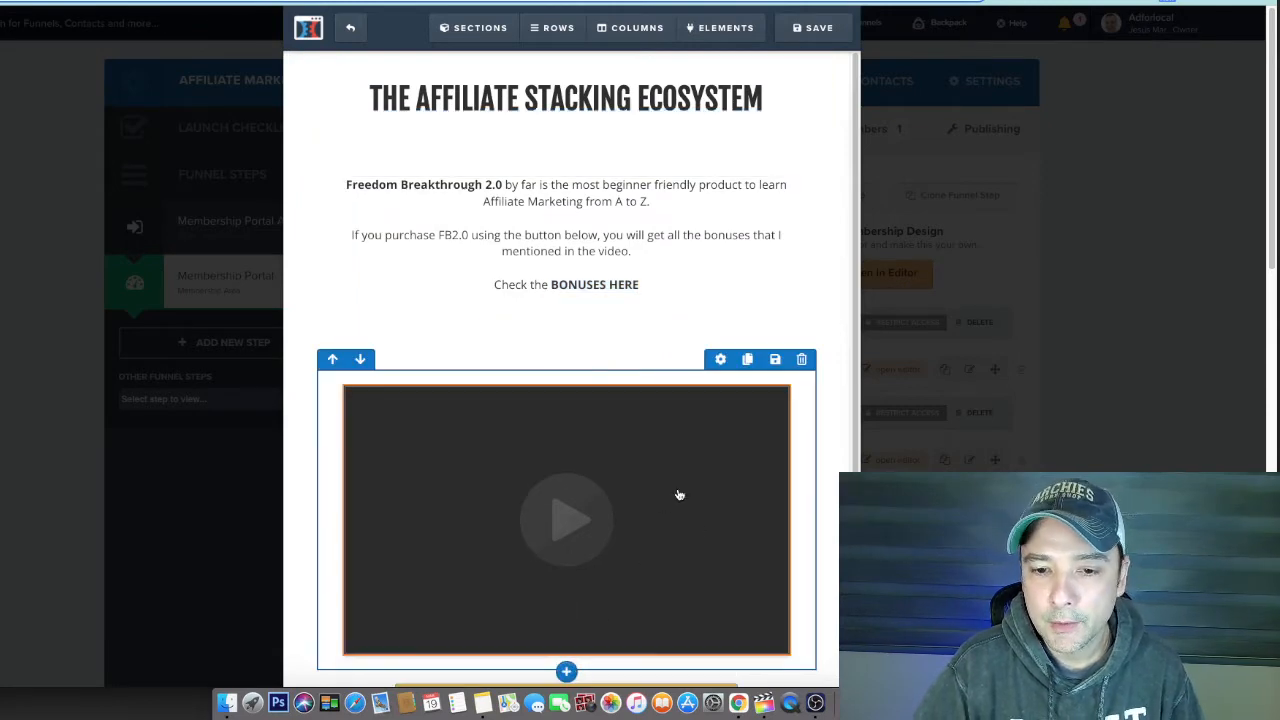
{"action": "mouse_move", "coordinate": [730, 498]}
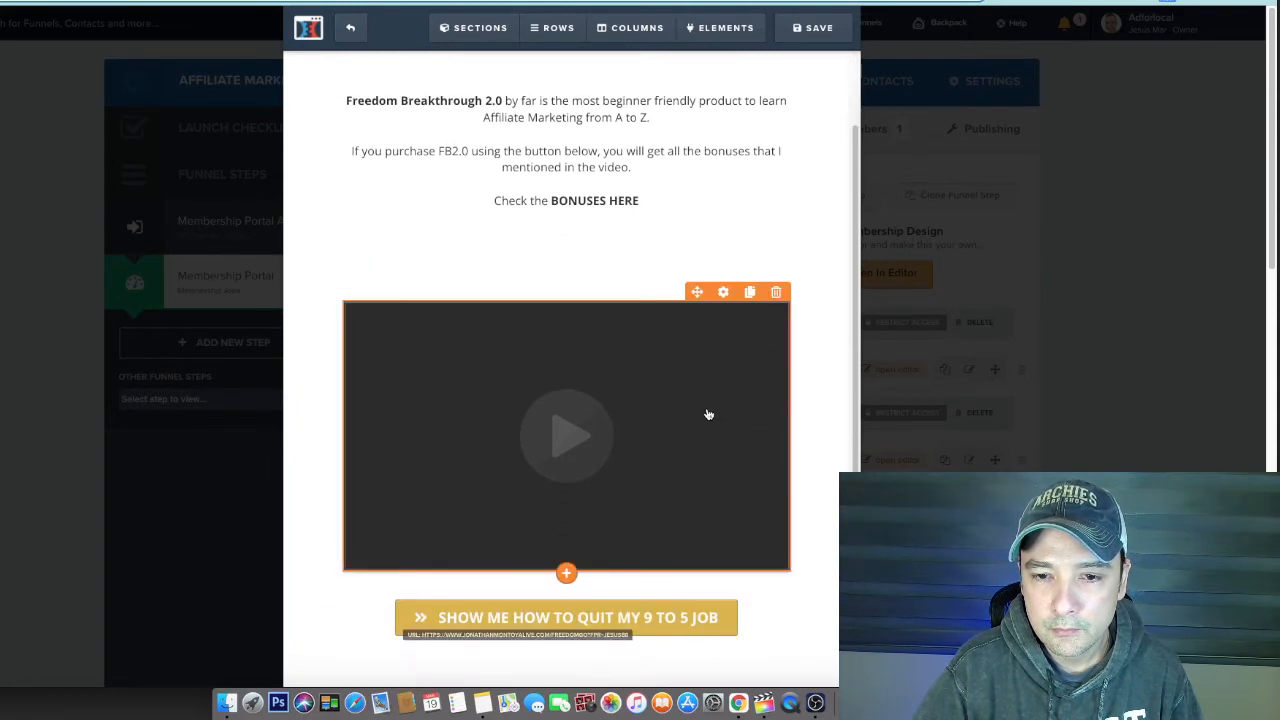
- Set the video element to Custom Embed holding the pasted Wistia code
{"action": "left_click", "coordinate": [724, 292]}
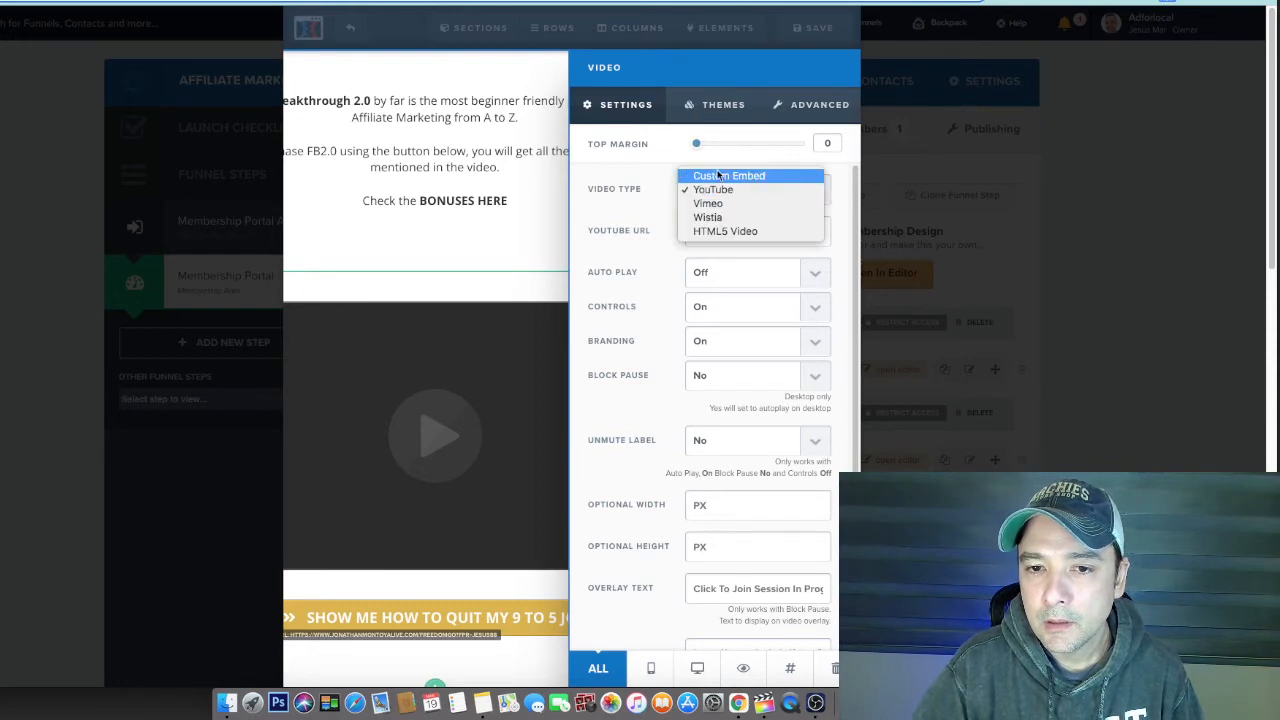
{"action": "mouse_move", "coordinate": [708, 216]}
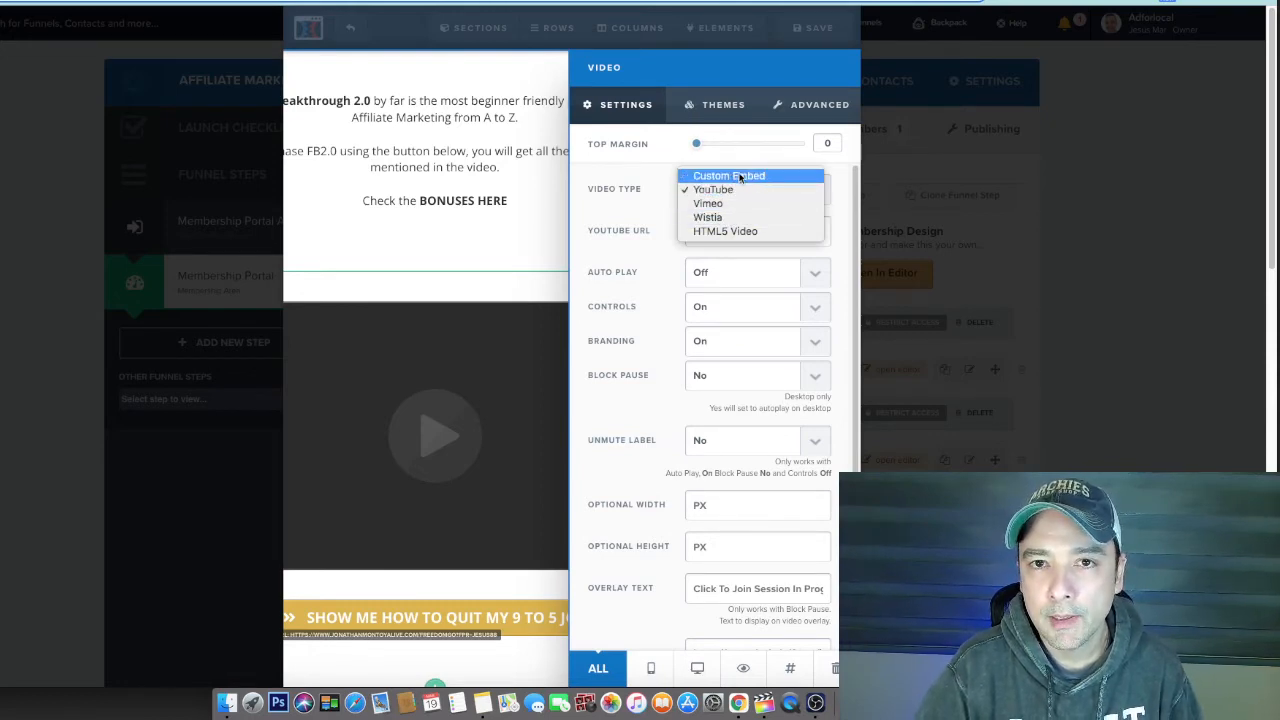
{"action": "left_click", "coordinate": [728, 176]}
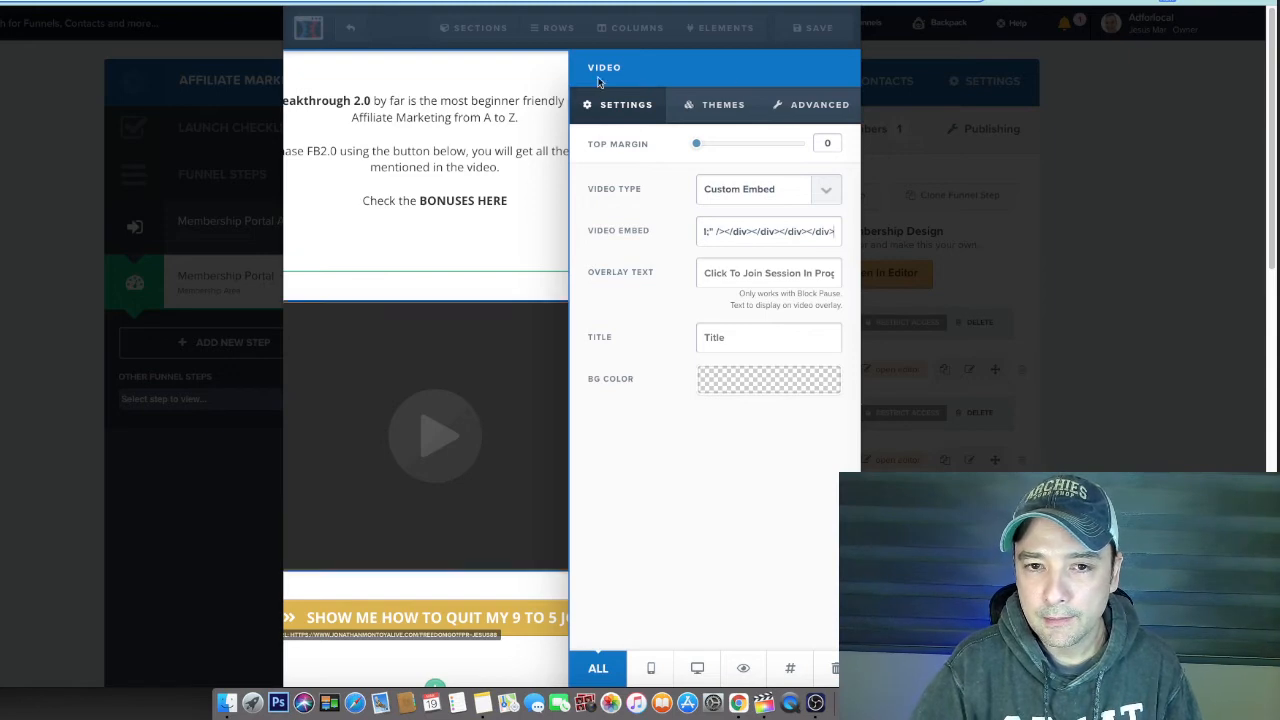
- Save the page so updates go live and exit the editor
{"action": "left_click", "coordinate": [818, 28]}
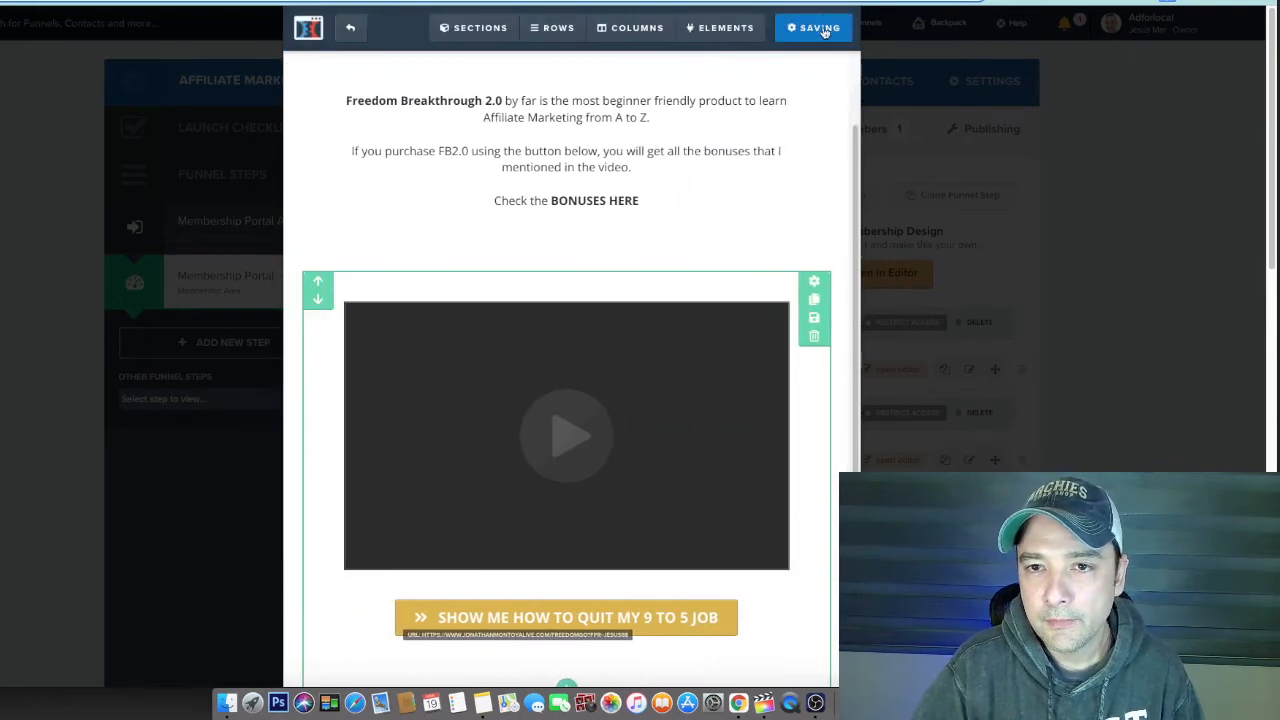
{"action": "left_click", "coordinate": [816, 28]}
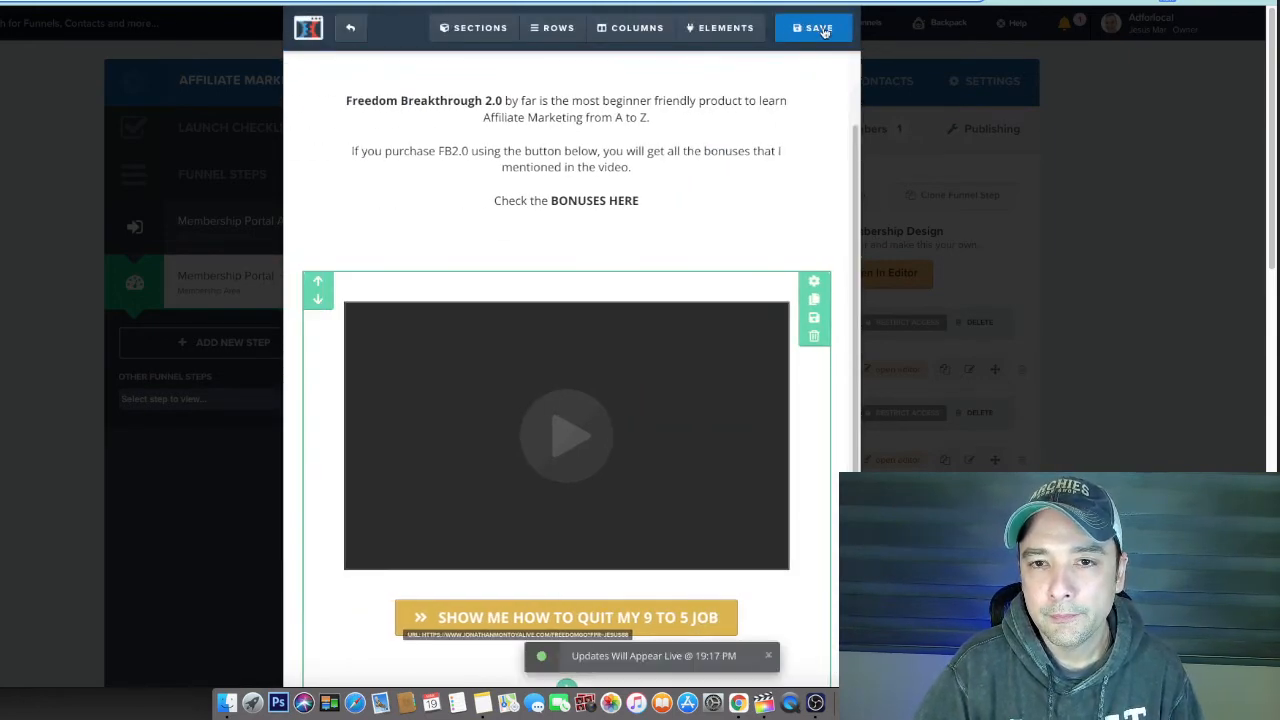
{"action": "left_click", "coordinate": [814, 28]}
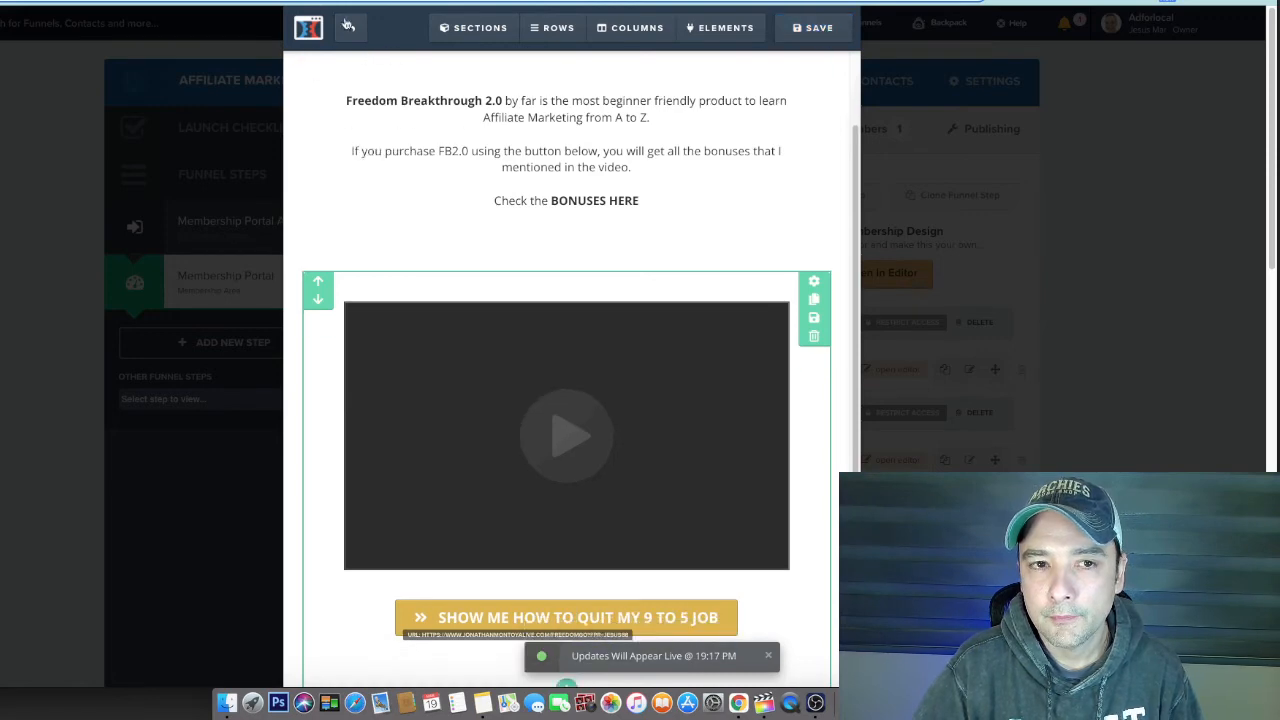
{"action": "left_click", "coordinate": [552, 28]}
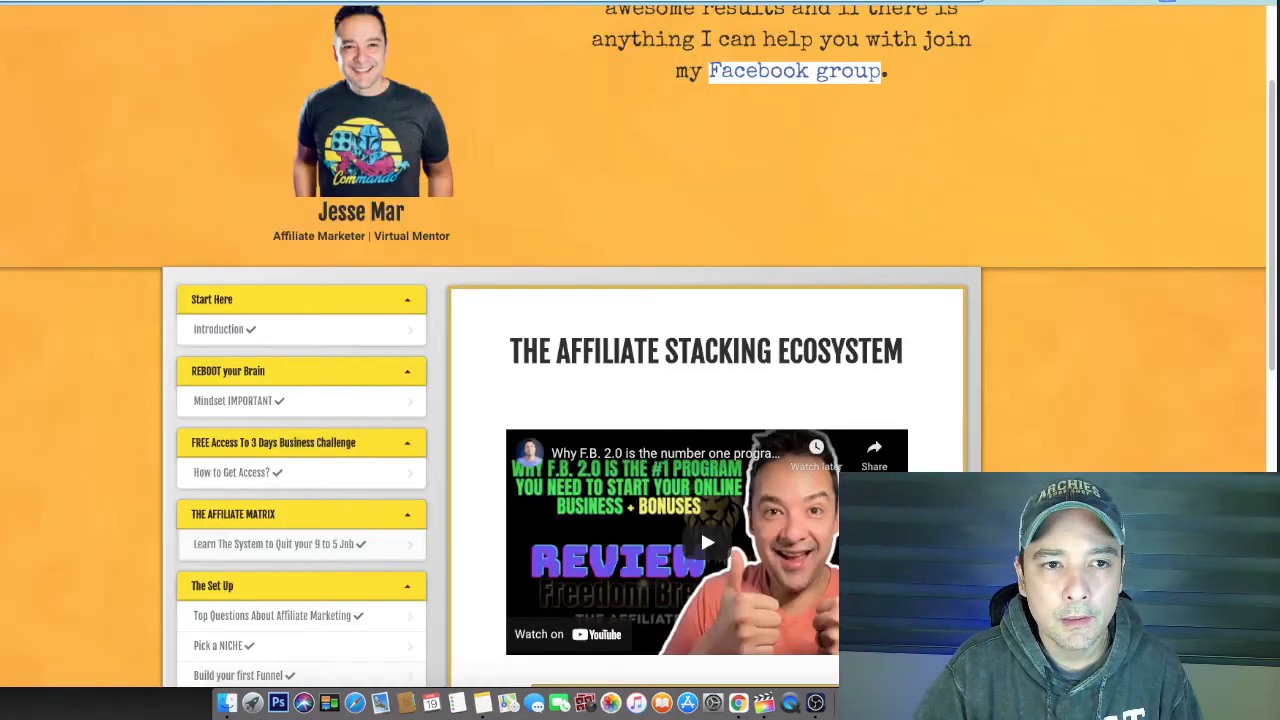
- Expand the FREE Access To 3 Days Business Challenge module on the live membership site
{"action": "scroll", "scroll_direction": "down", "scroll_amount": 3}
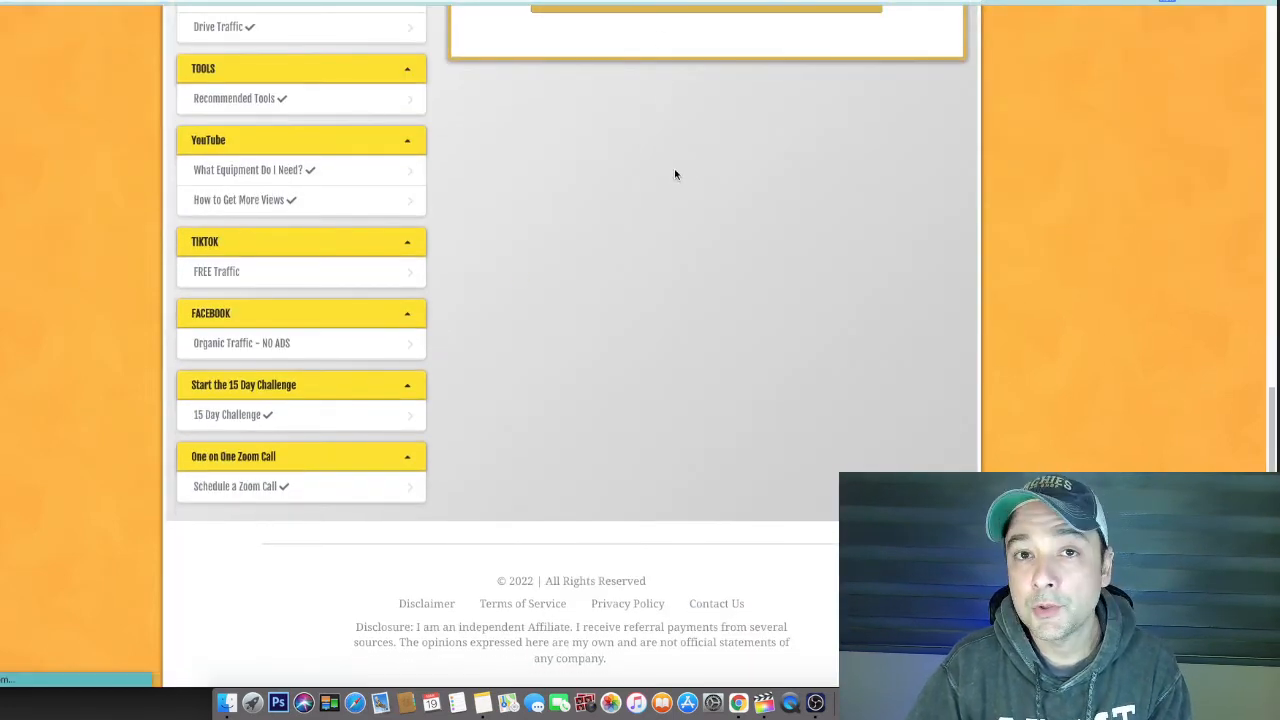
{"action": "scroll", "scroll_direction": "up", "scroll_amount": 3}
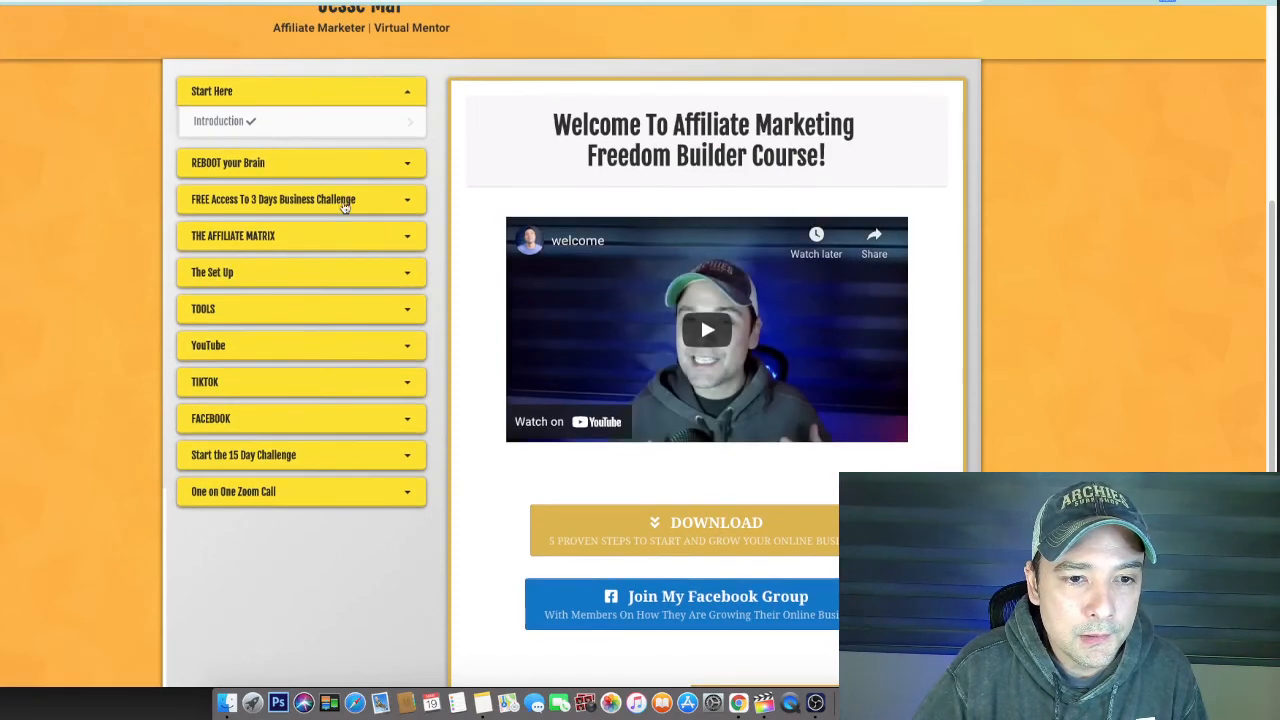
{"action": "left_click", "coordinate": [272, 200]}
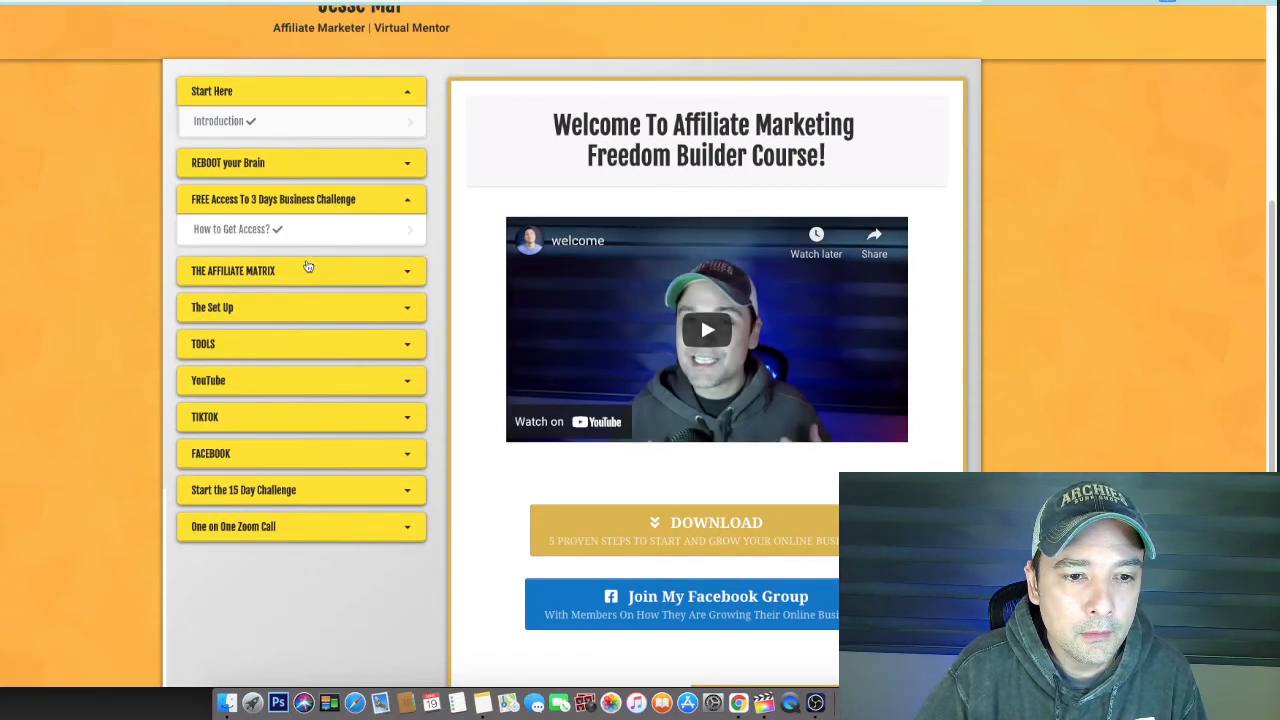